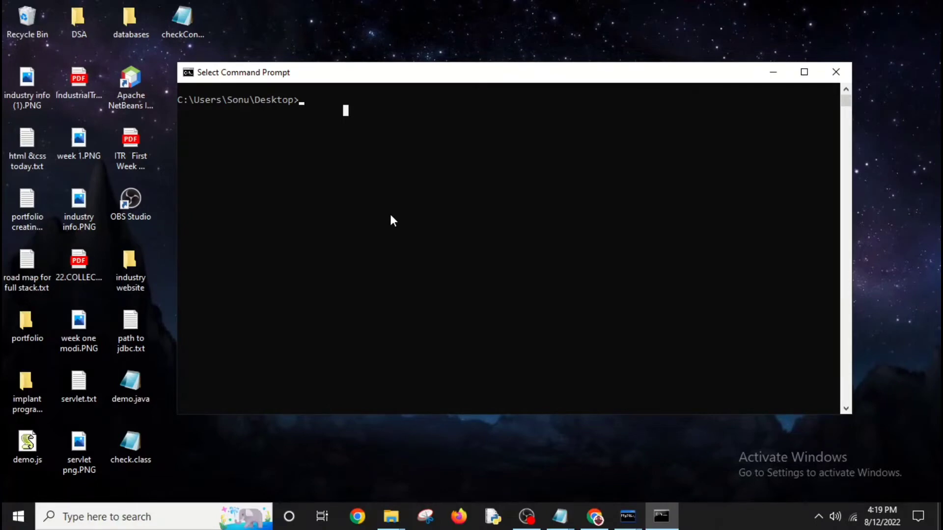
- Run 'javap com.mysql.jdbc.Driver' to show the driver class extends com.mysql.cj.jdbc.Driver
{"action": "type", "text": "javap co"}
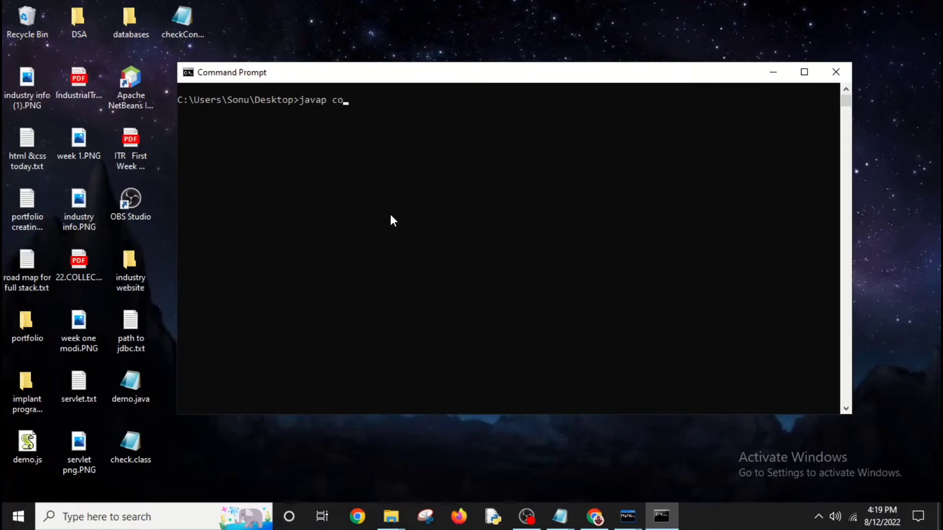
{"action": "type", "text": "m.mys"}
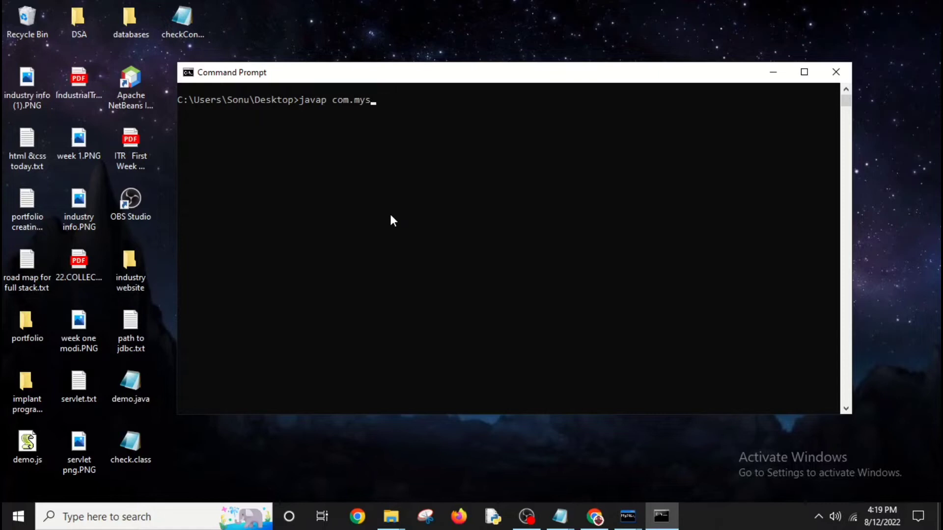
{"action": "type", "text": "ql.j"}
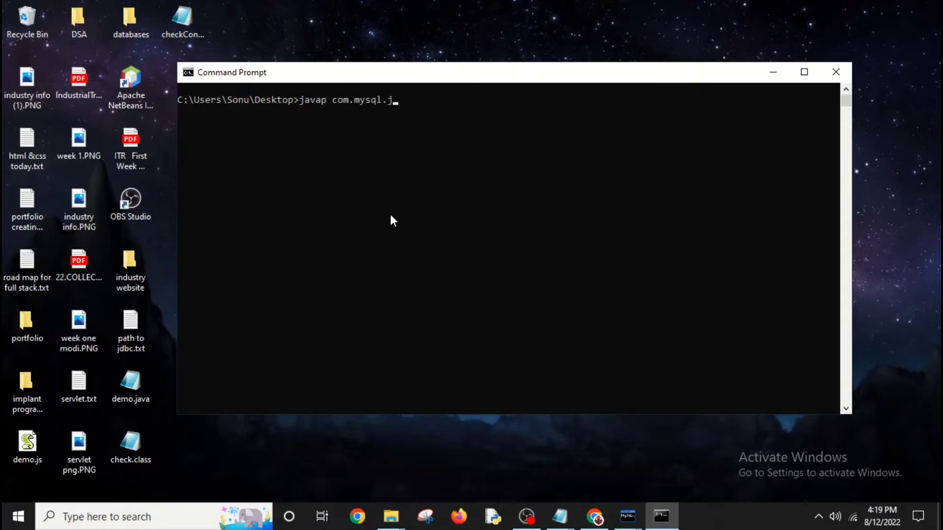
{"action": "type", "text": "dbc.Drive"}
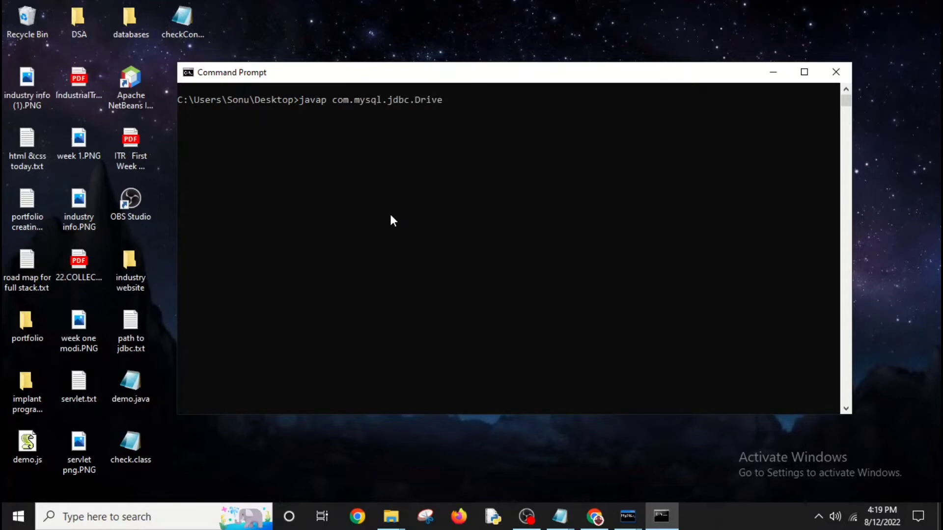
{"action": "type", "text": "r"}
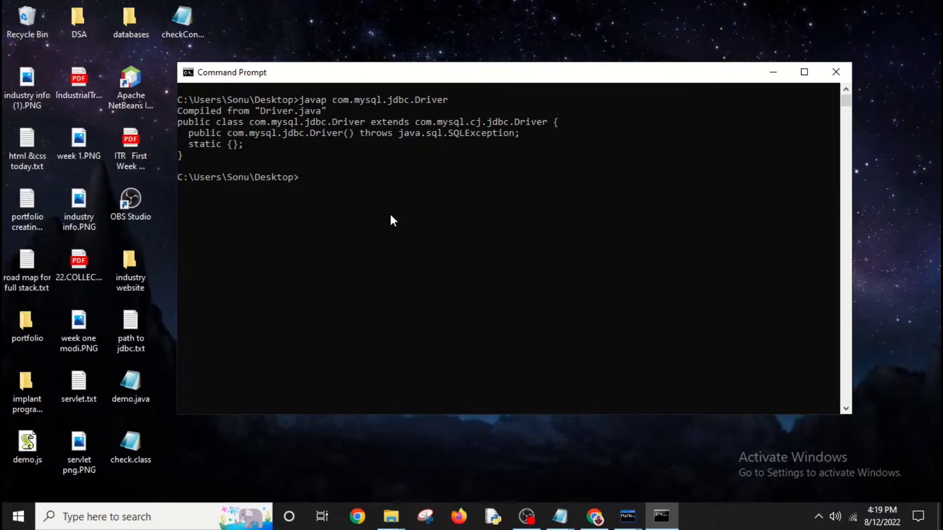
{"action": "type", "text": "class not o"}
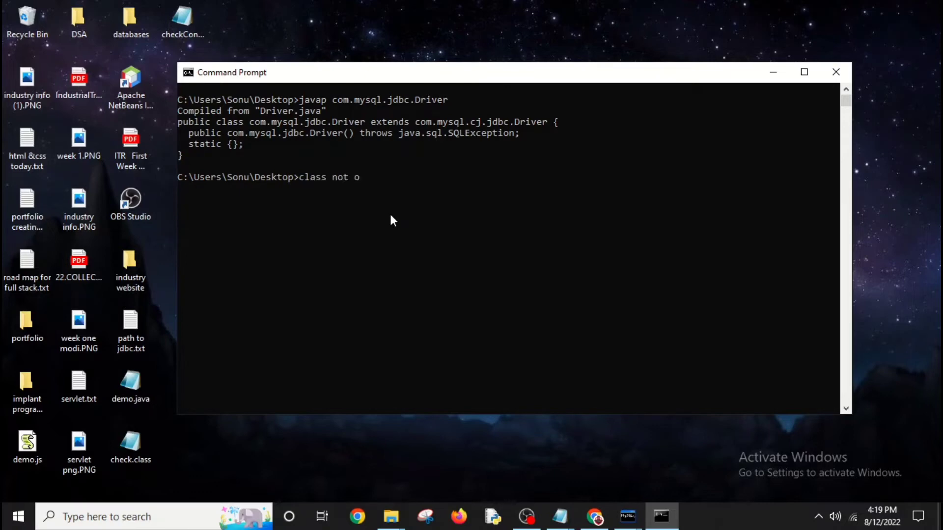
{"action": "type", "text": "f"}
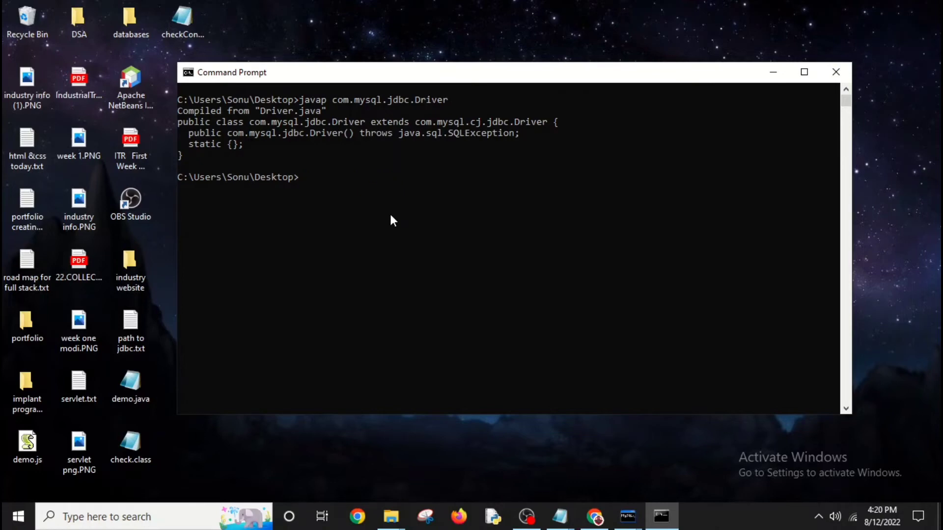
- Run 'echo %CLASSPATH%' to show it lists mysql-connector-java-8.0.30.jar under Program Files
{"action": "type", "text": "echo %"}
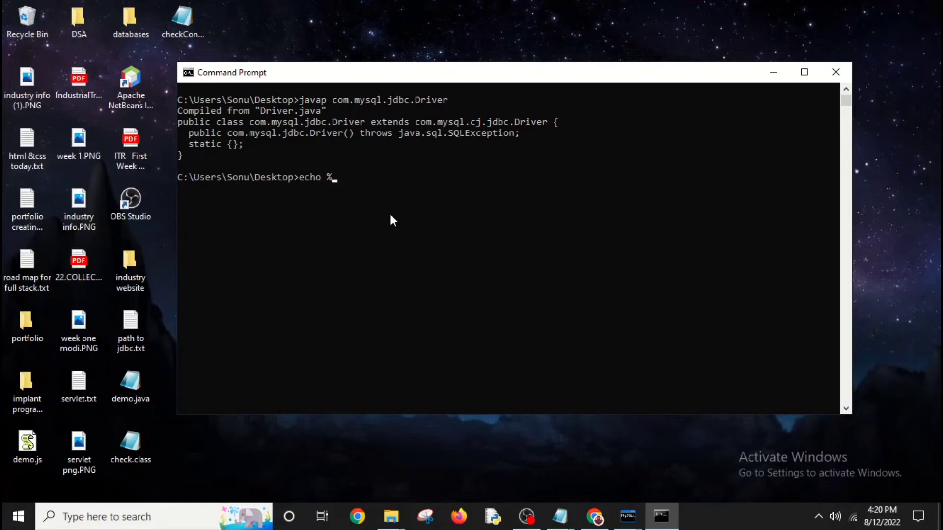
{"action": "type", "text": "CLASSPATH%"}
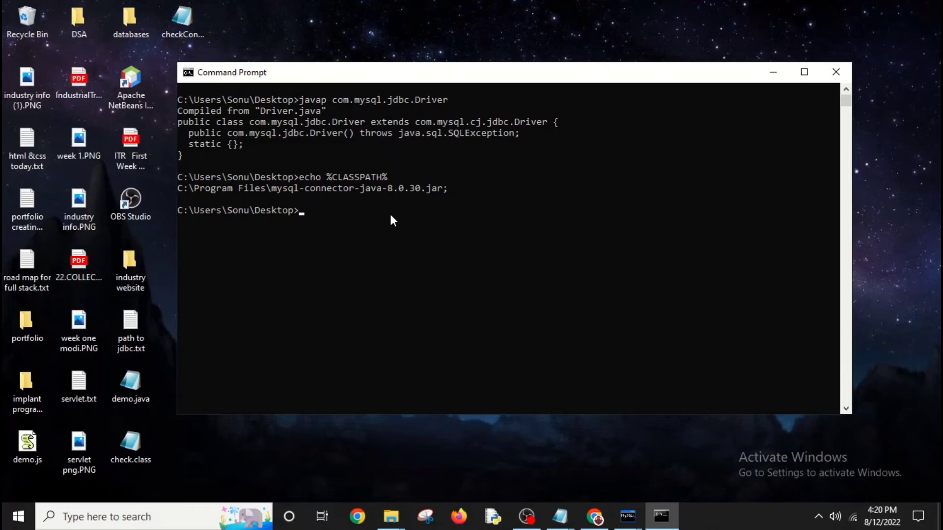
{"action": "mouse_move", "coordinate": [369, 149]}
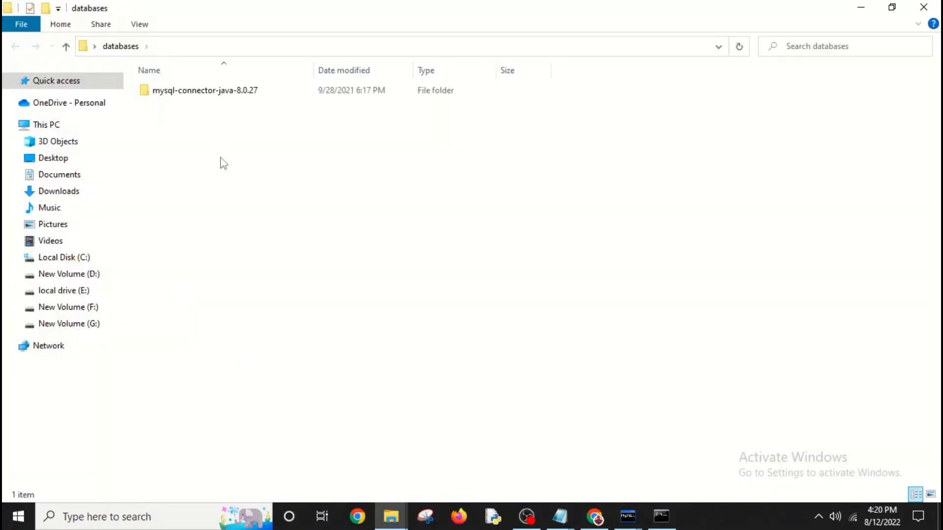
- Locate mysql-connector-java-8.0.27.jar in its folder, reveal its full path, and close Explorer
{"action": "double_click", "coordinate": [204, 89]}
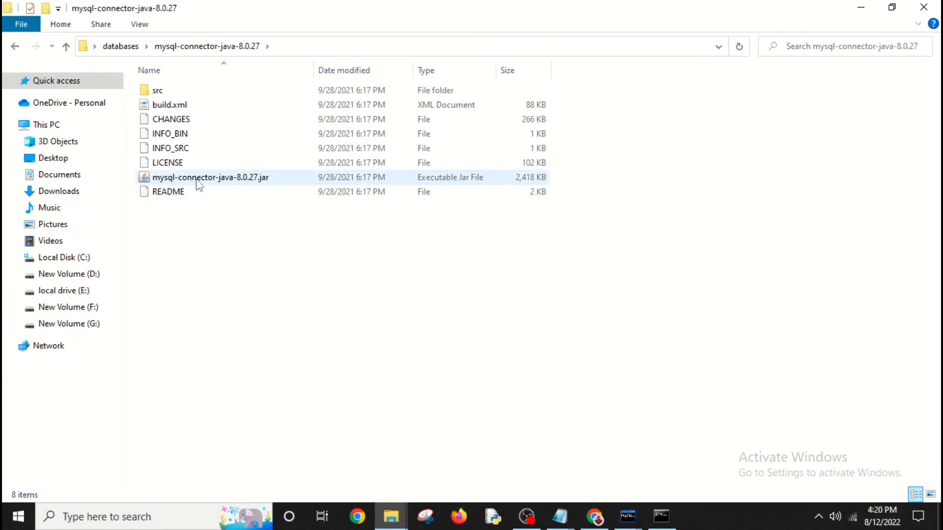
{"action": "left_click", "coordinate": [210, 177]}
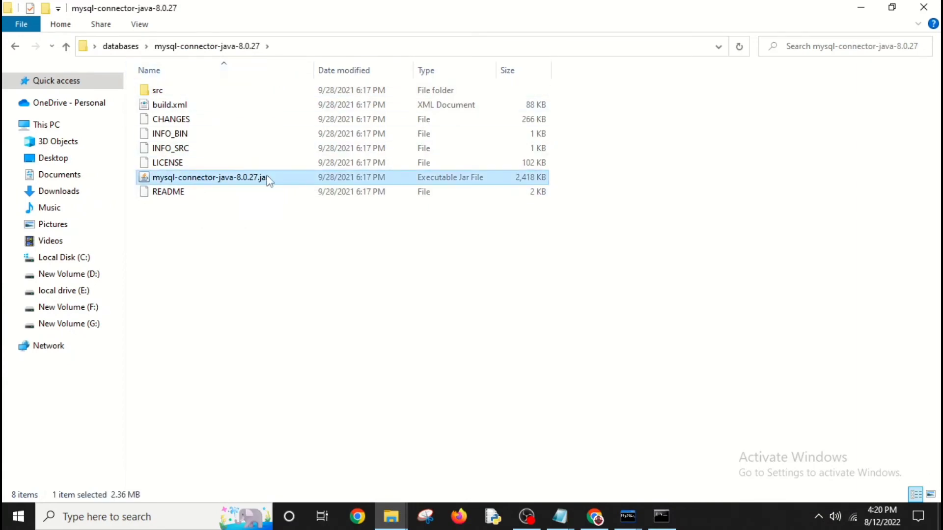
{"action": "left_click", "coordinate": [422, 46]}
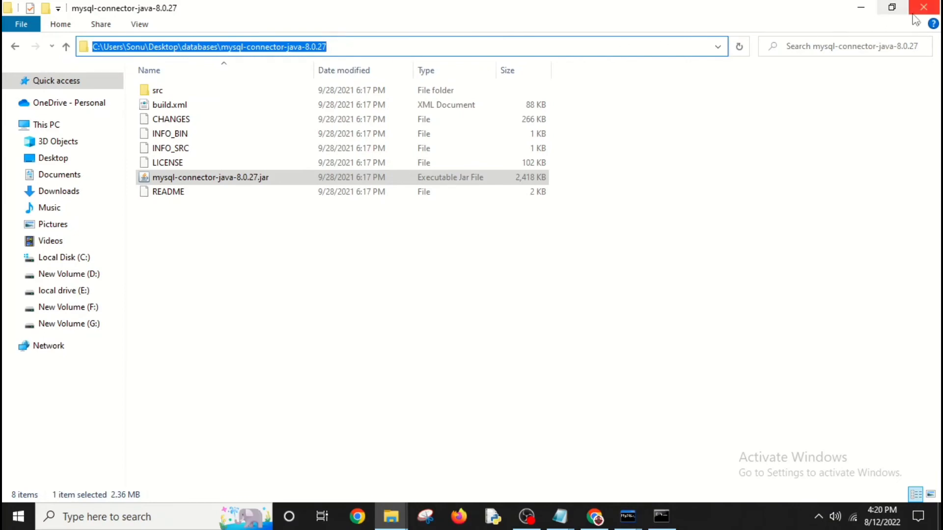
{"action": "left_click", "coordinate": [924, 7]}
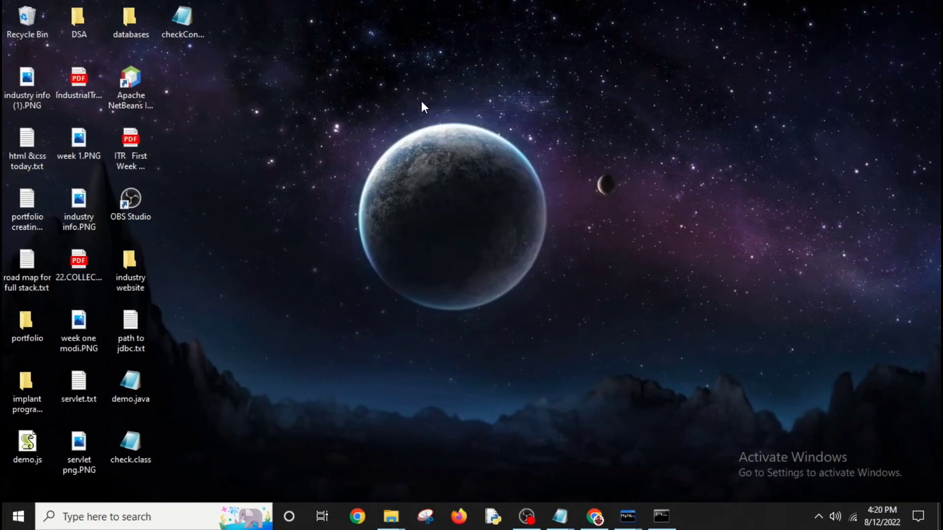
- Restore the Command Prompt window showing the javap output and CLASSPATH listing
{"action": "left_click", "coordinate": [660, 515]}
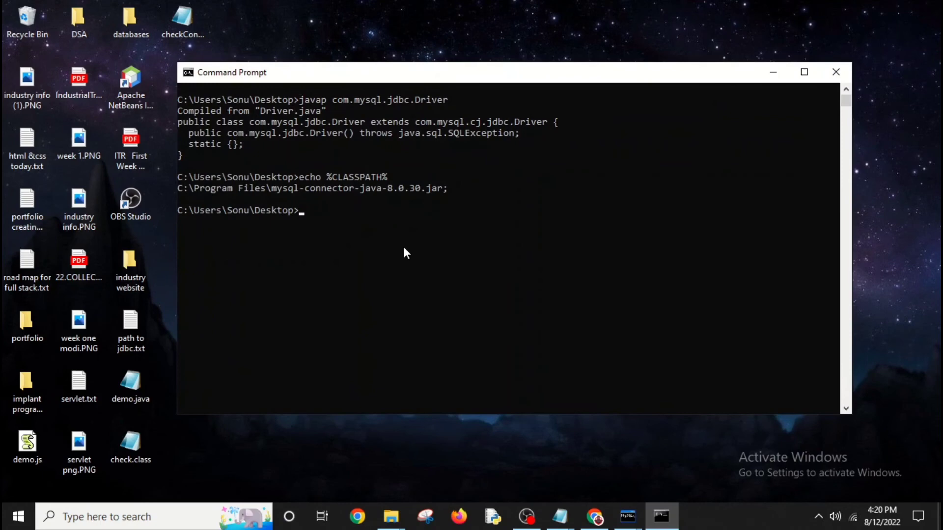
{"action": "mouse_move", "coordinate": [329, 128]}
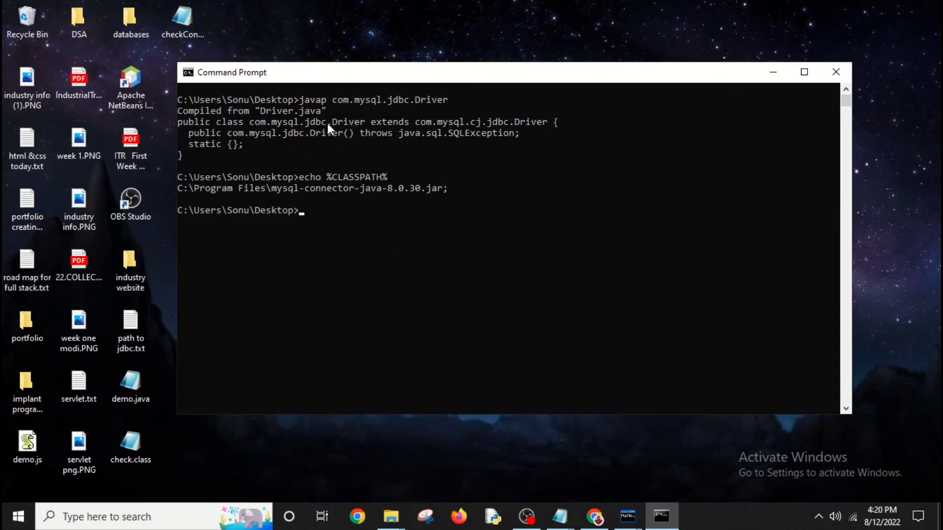
{"action": "mouse_move", "coordinate": [195, 198]}
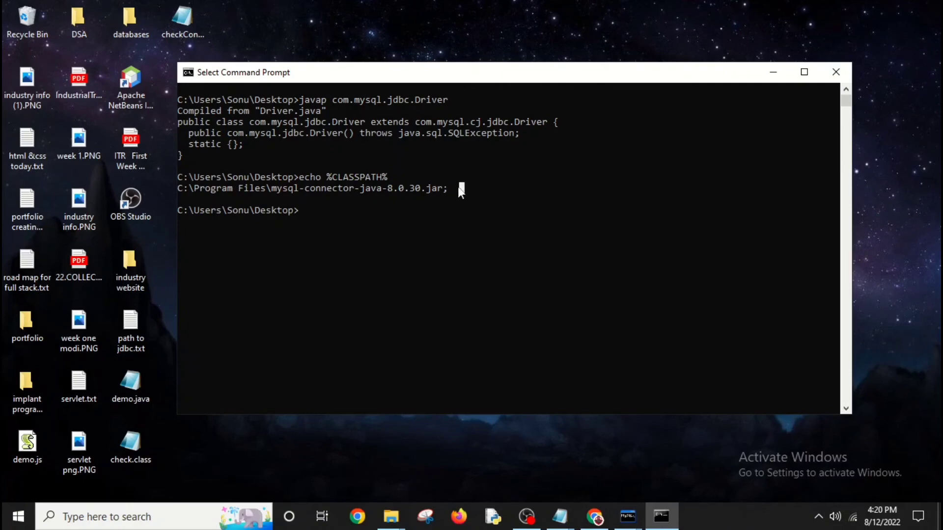
{"action": "mouse_move", "coordinate": [261, 204]}
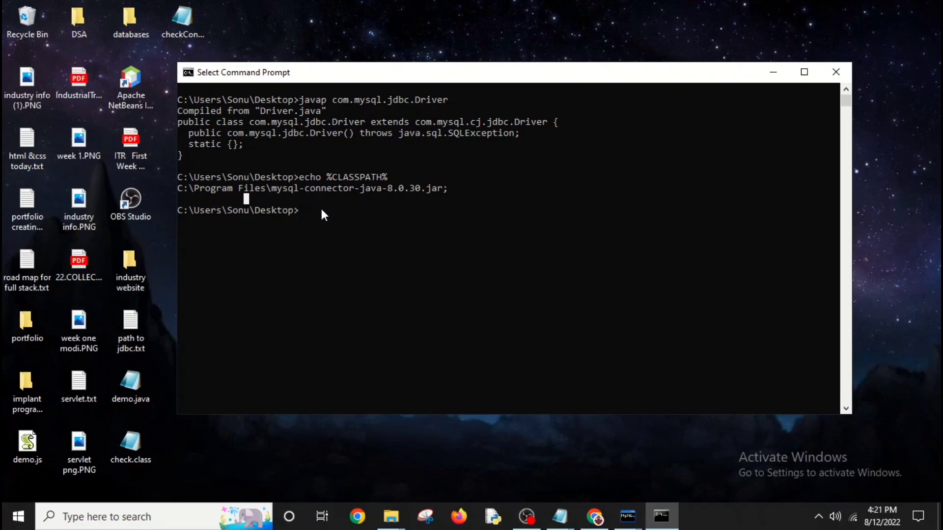
{"action": "mouse_move", "coordinate": [329, 218]}
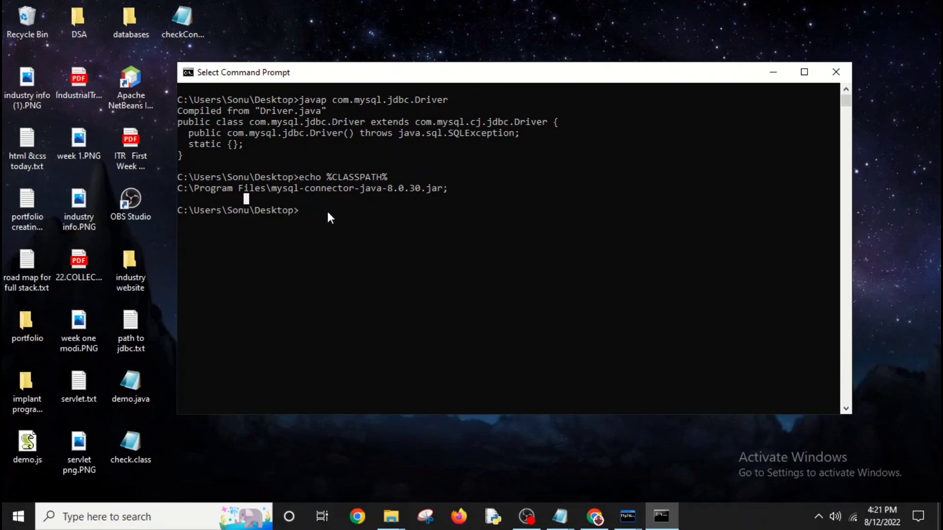